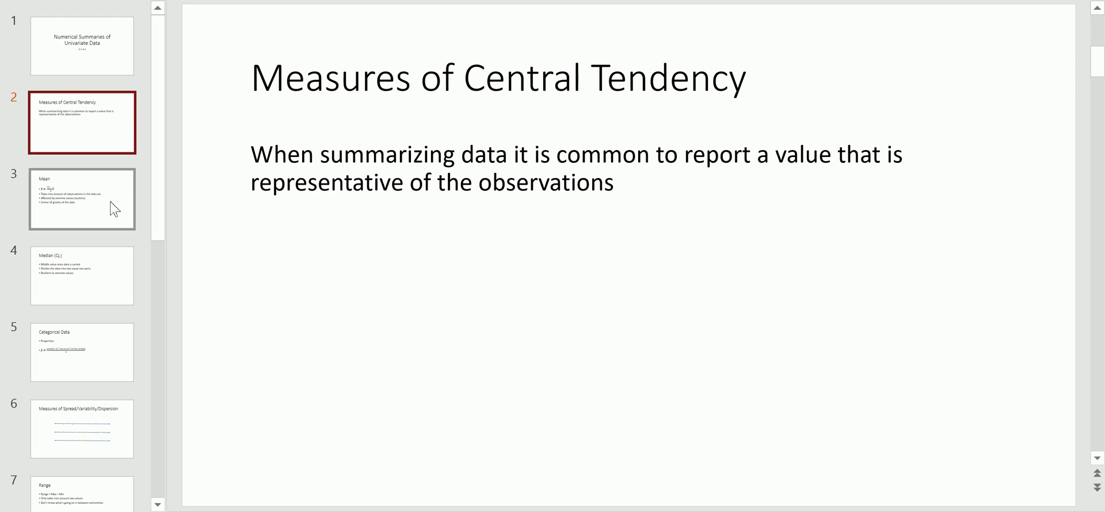
Step: Go to the Mean slide (slide 3) in the thumbnail pane
click(83, 199)
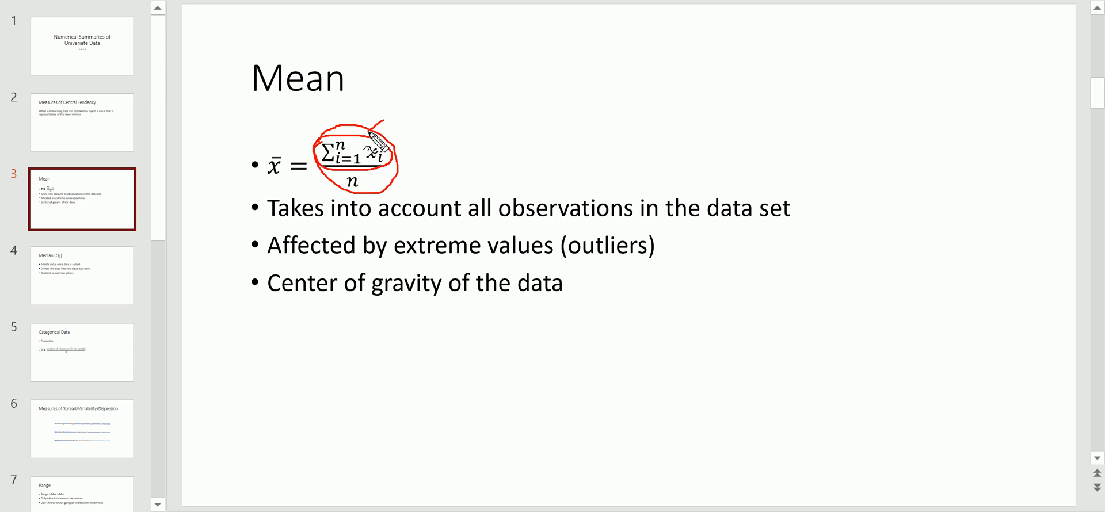
Step: Handwrite 'n =' in red ink beside the Mean title
drag(369, 141, 441, 77)
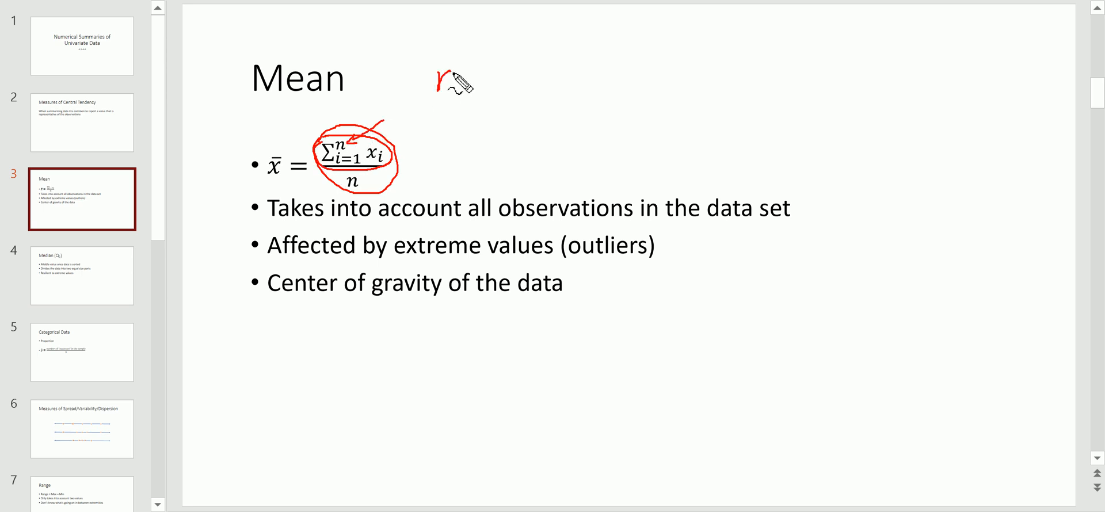
drag(434, 77, 482, 80)
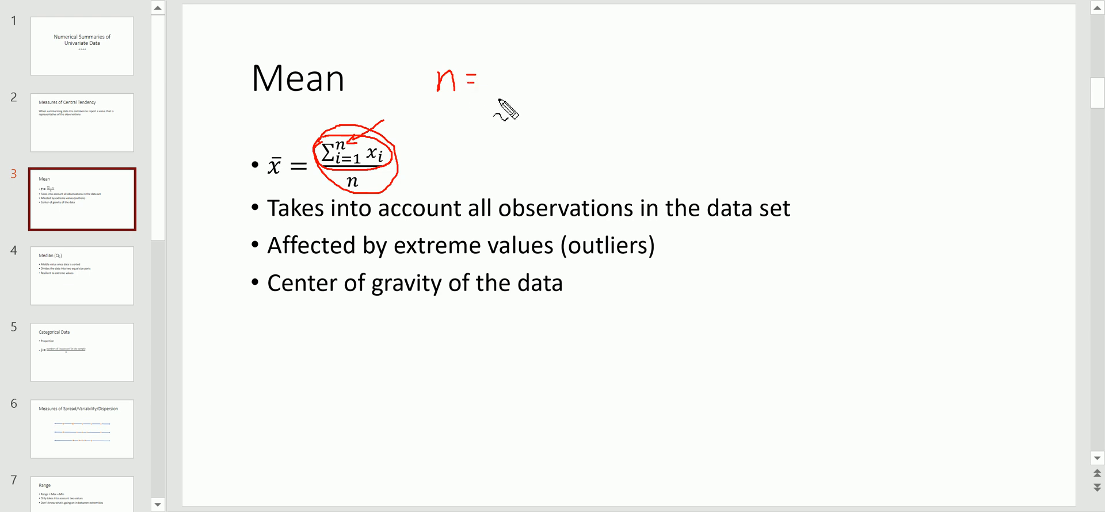
mouse_move(503, 110)
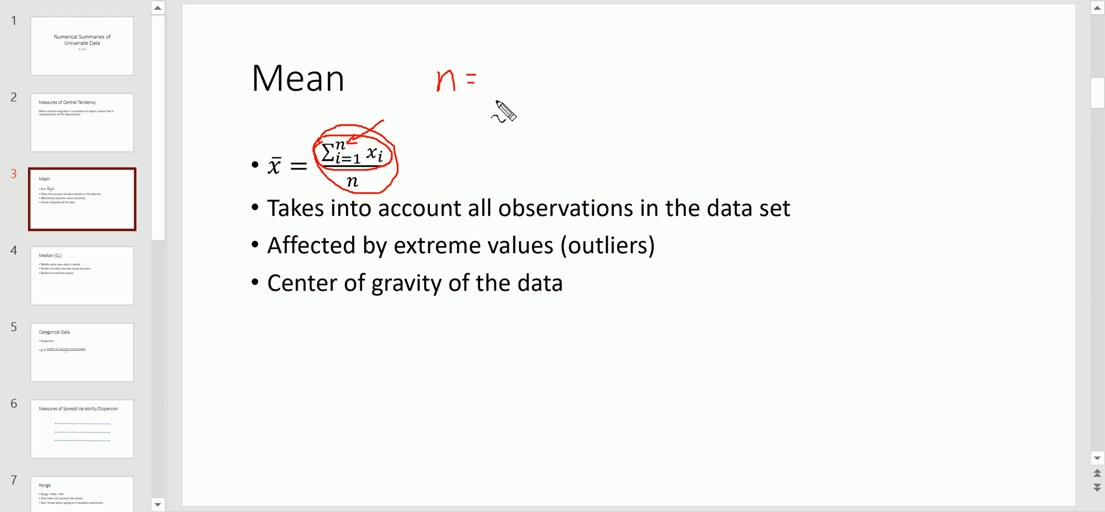
mouse_move(502, 113)
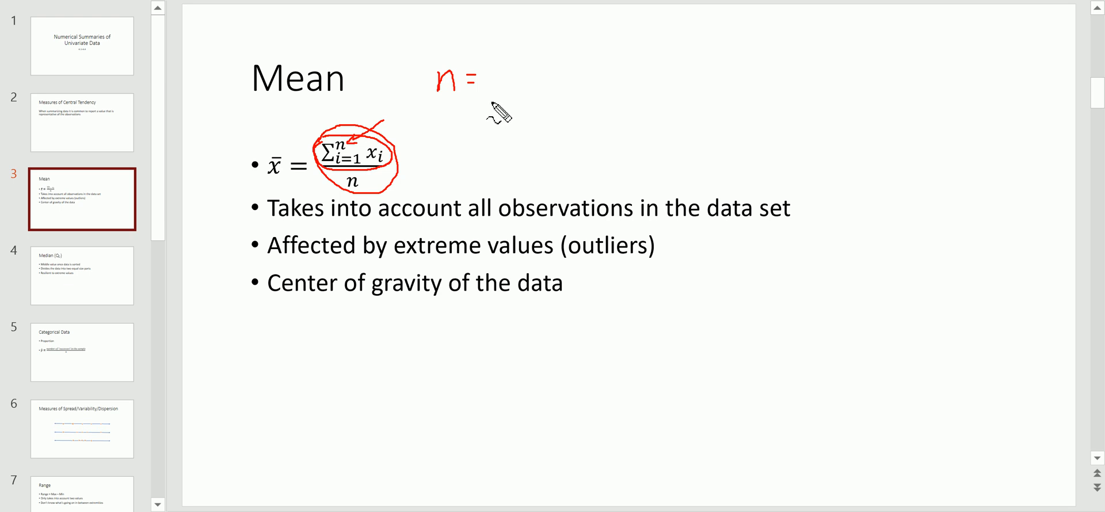
mouse_move(387, 150)
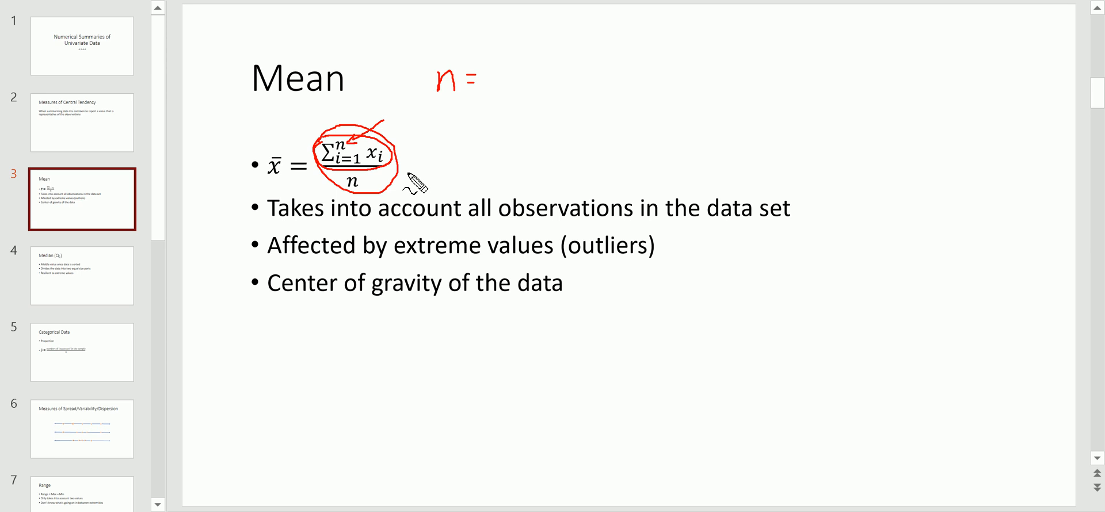
mouse_move(256, 209)
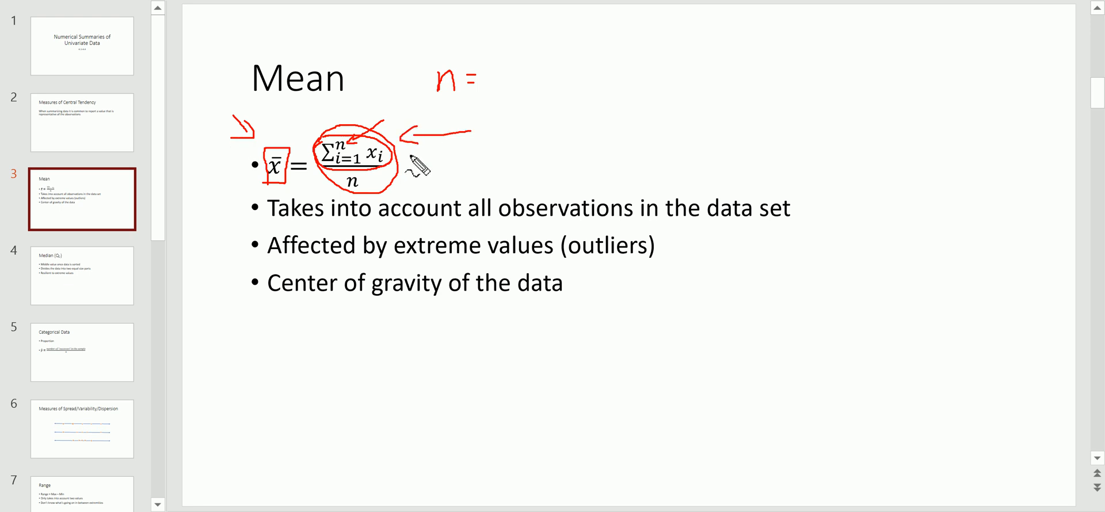
mouse_move(412, 166)
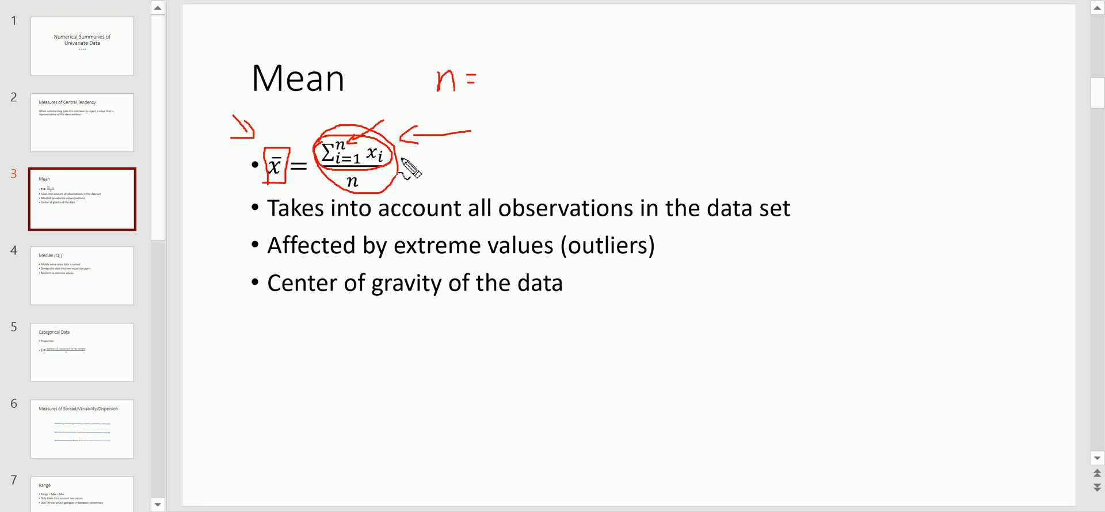
mouse_move(222, 234)
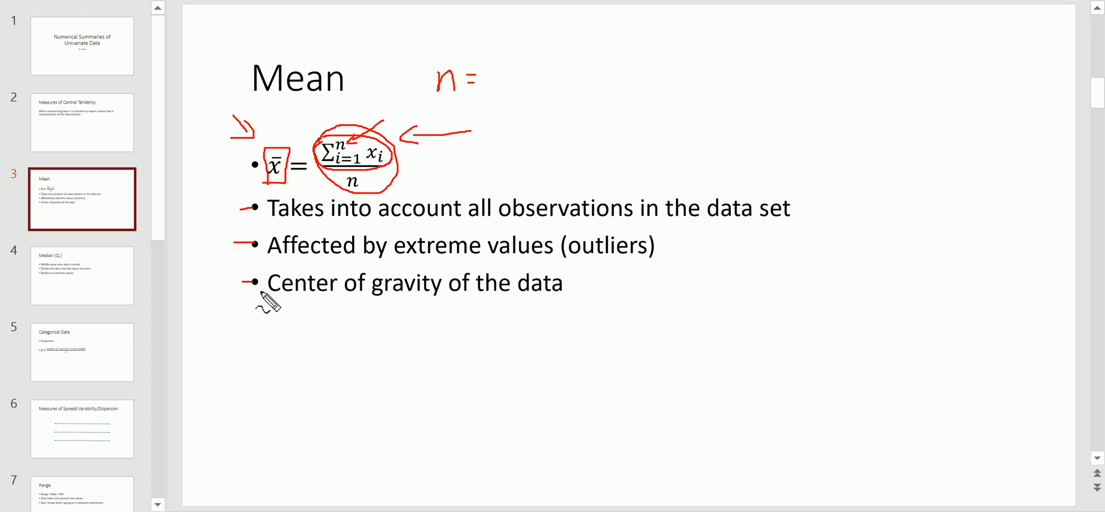
mouse_move(509, 175)
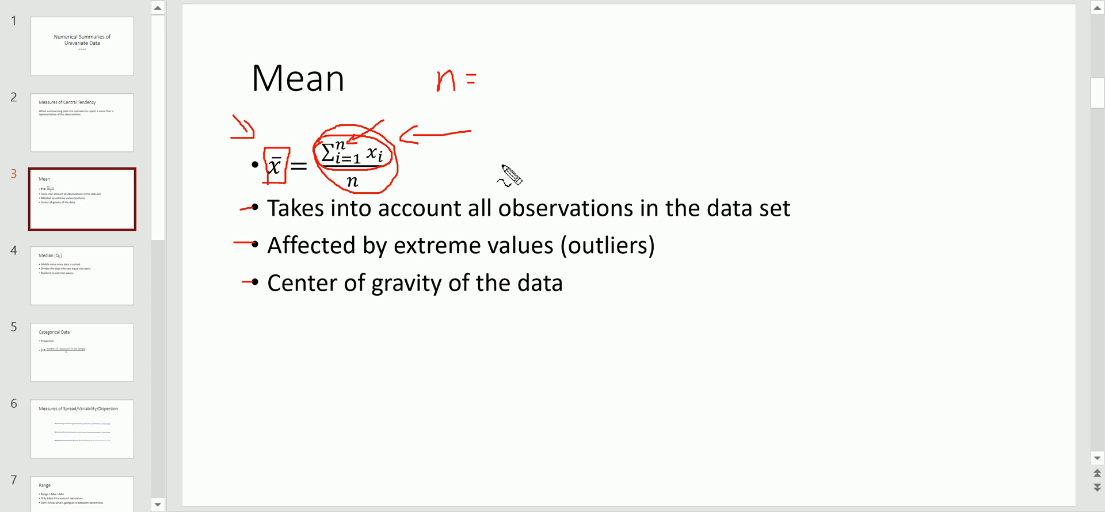
Step: Underline 'all observations' and 'extreme values' in red in the first two bullets
drag(307, 224, 401, 233)
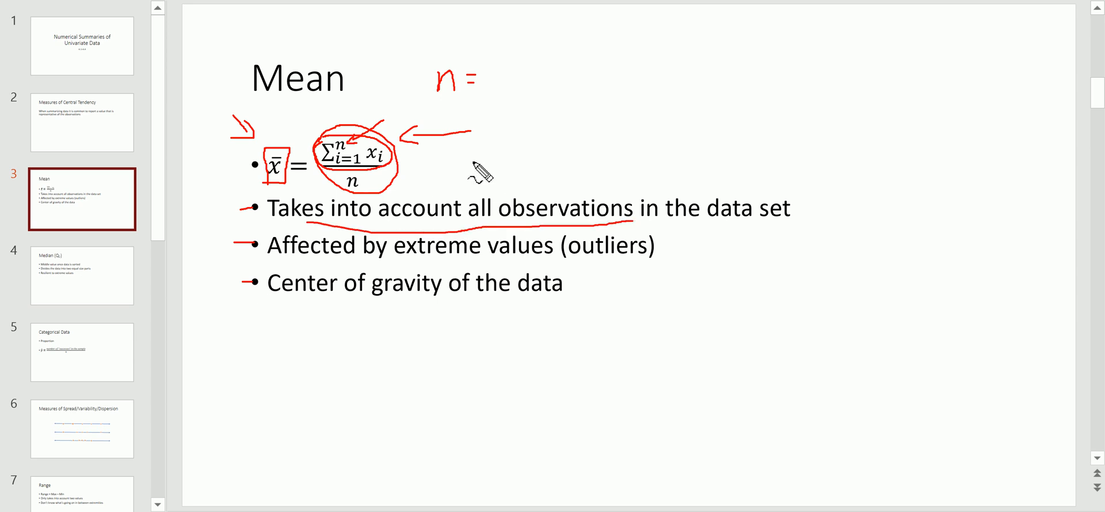
drag(459, 161, 412, 161)
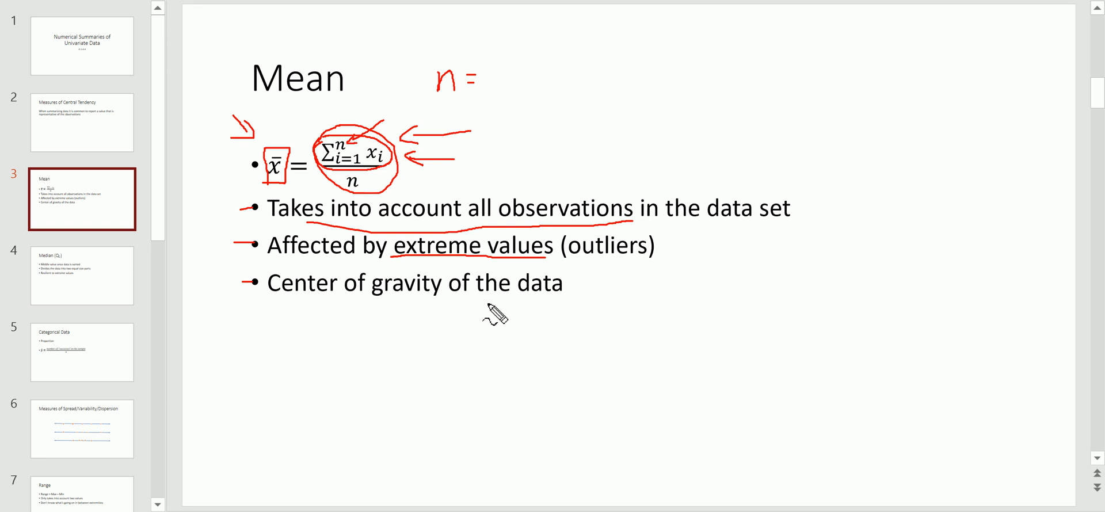
mouse_move(272, 153)
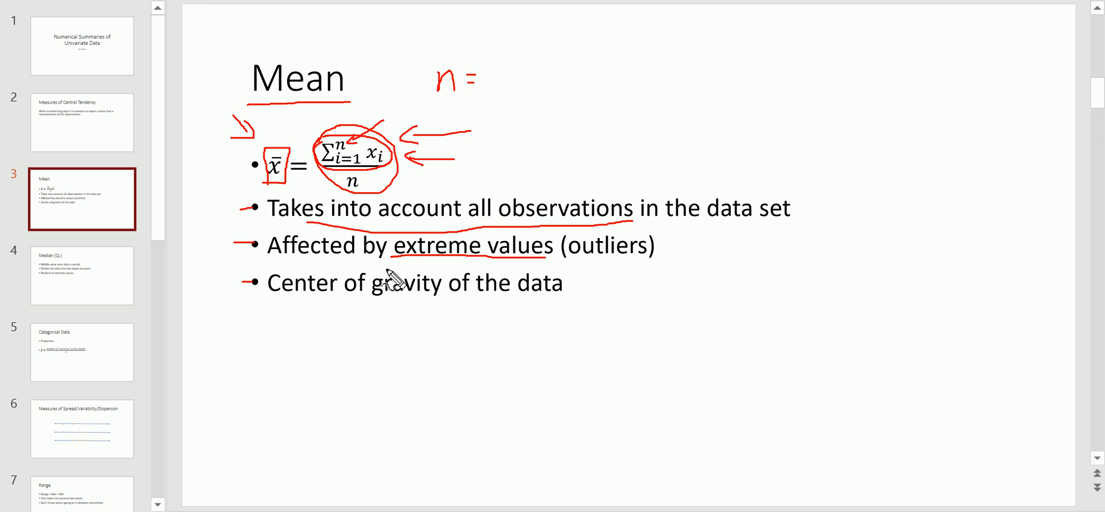
mouse_move(605, 276)
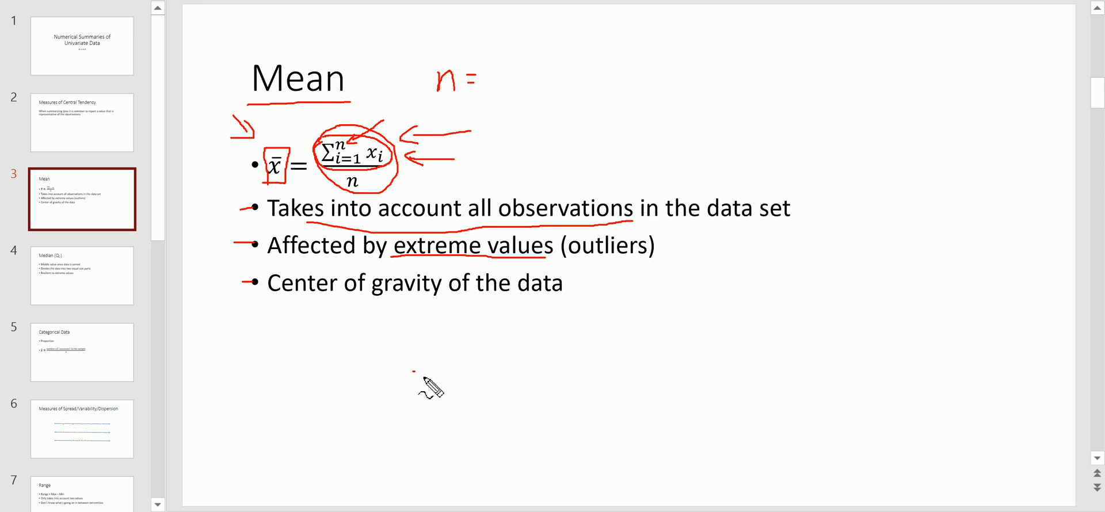
Step: Sketch stacked data dots of a dot plot below the bullets and underline 'Center of gravity of the data'
drag(415, 372, 624, 381)
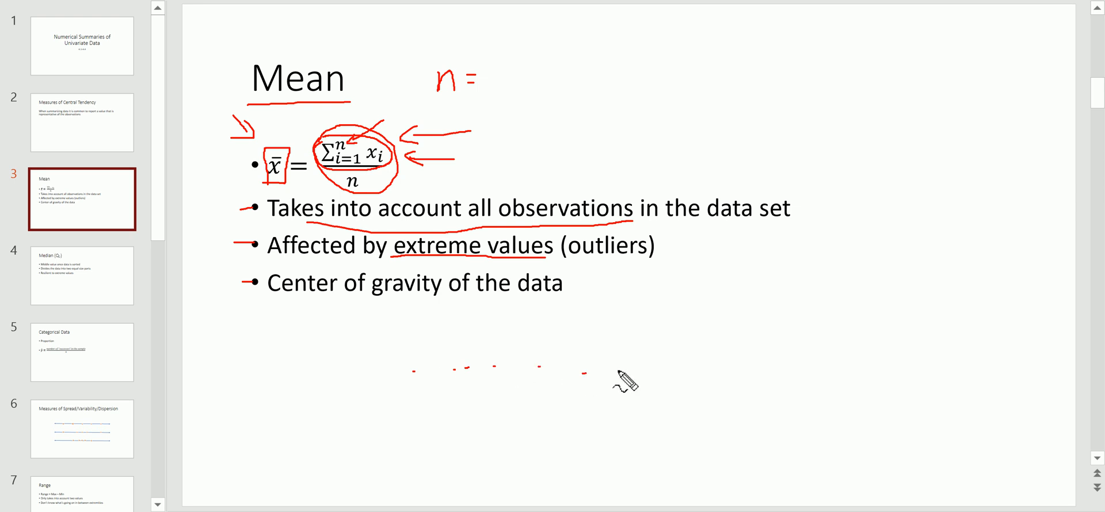
mouse_move(551, 371)
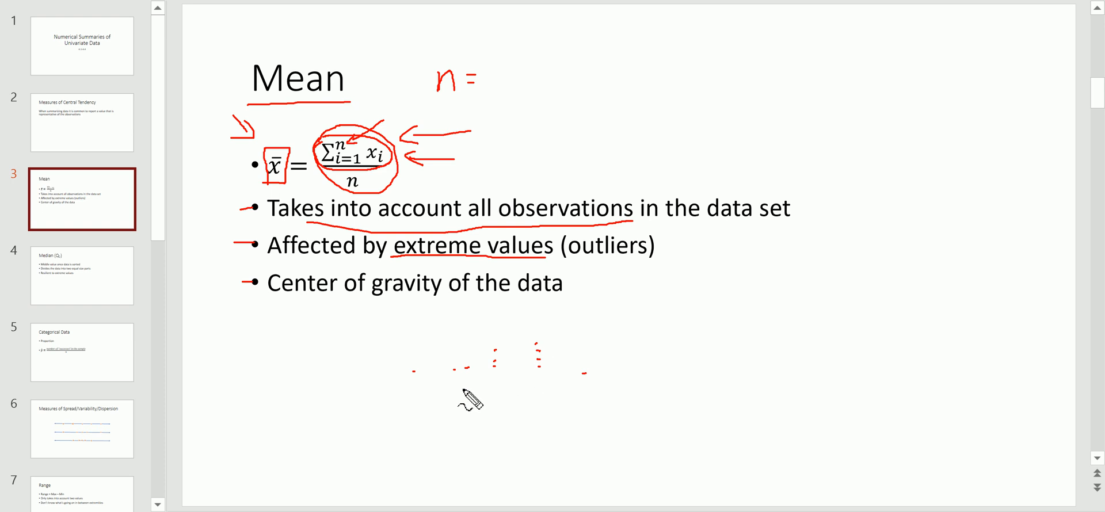
drag(378, 384, 599, 385)
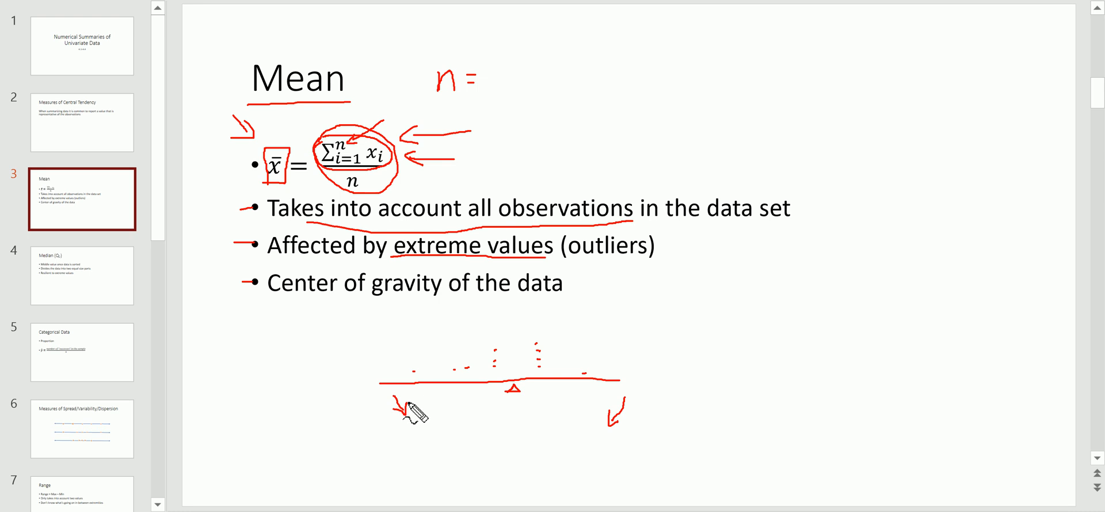
drag(268, 301, 492, 297)
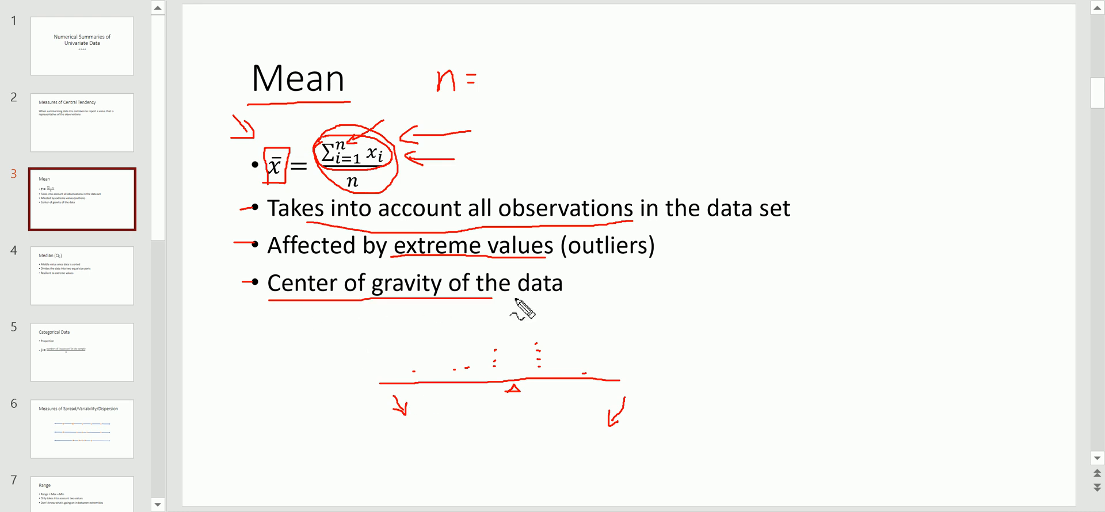
mouse_move(511, 355)
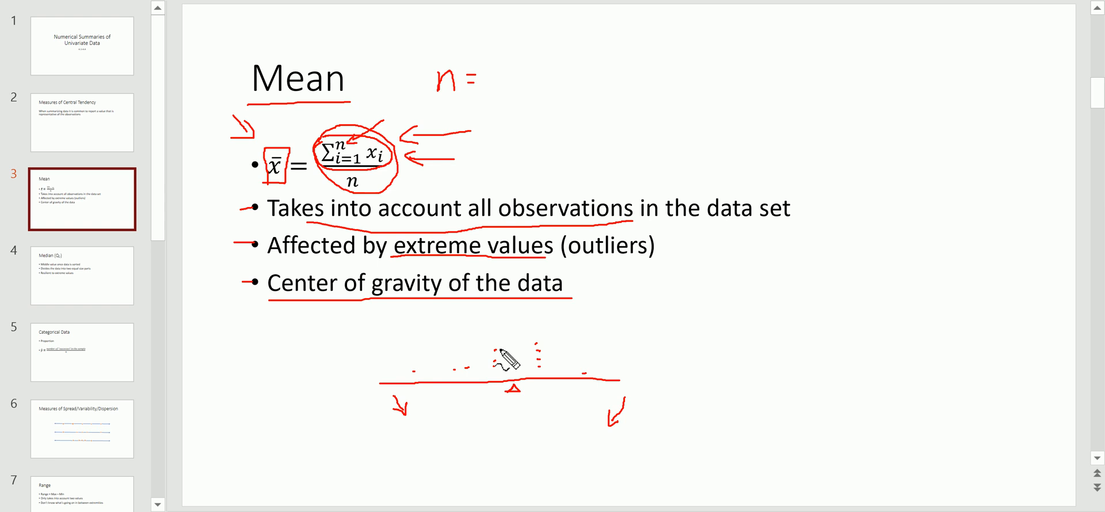
mouse_move(503, 360)
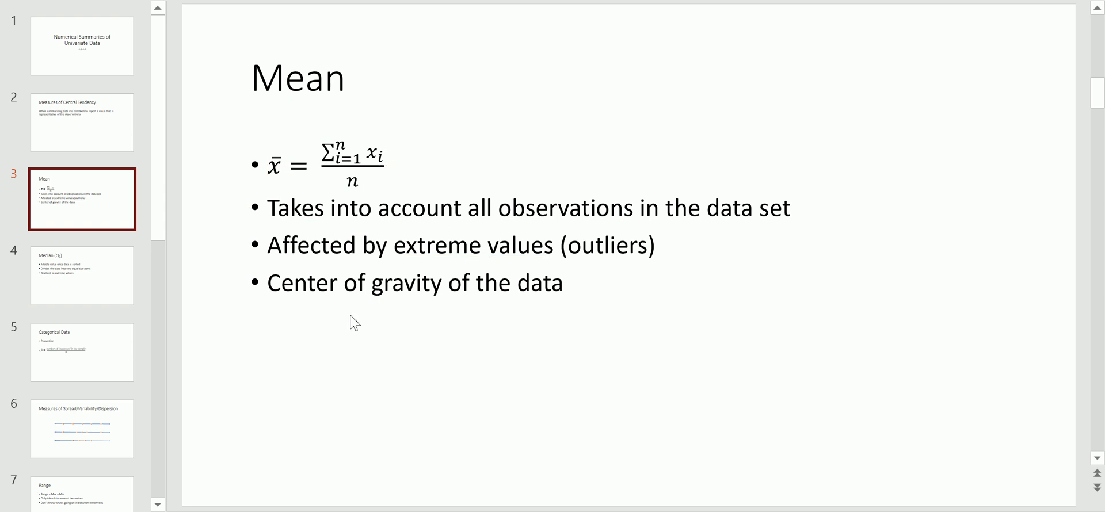
Step: Go to the Median slide and draw a red arrow beside its title
click(83, 275)
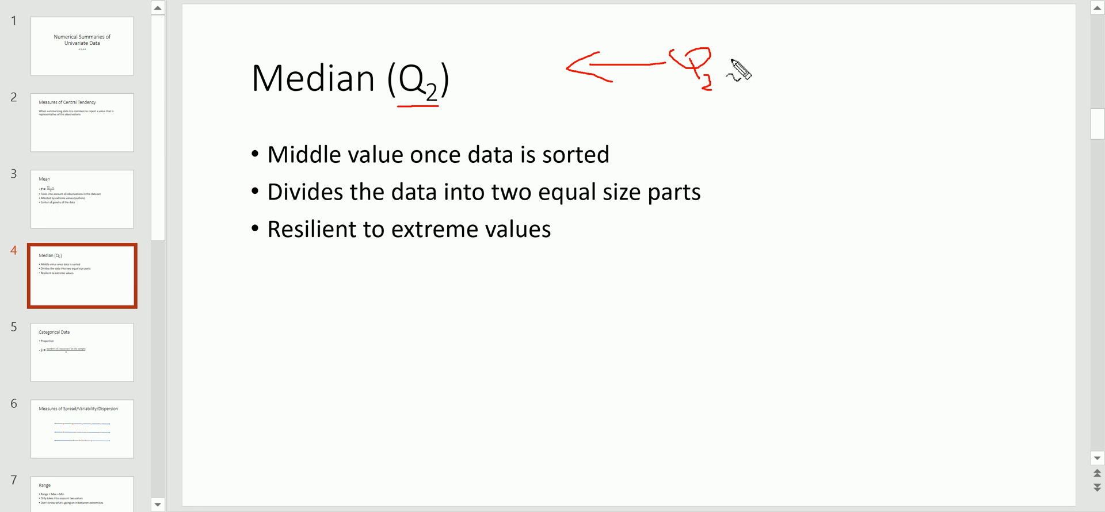
drag(734, 67, 909, 56)
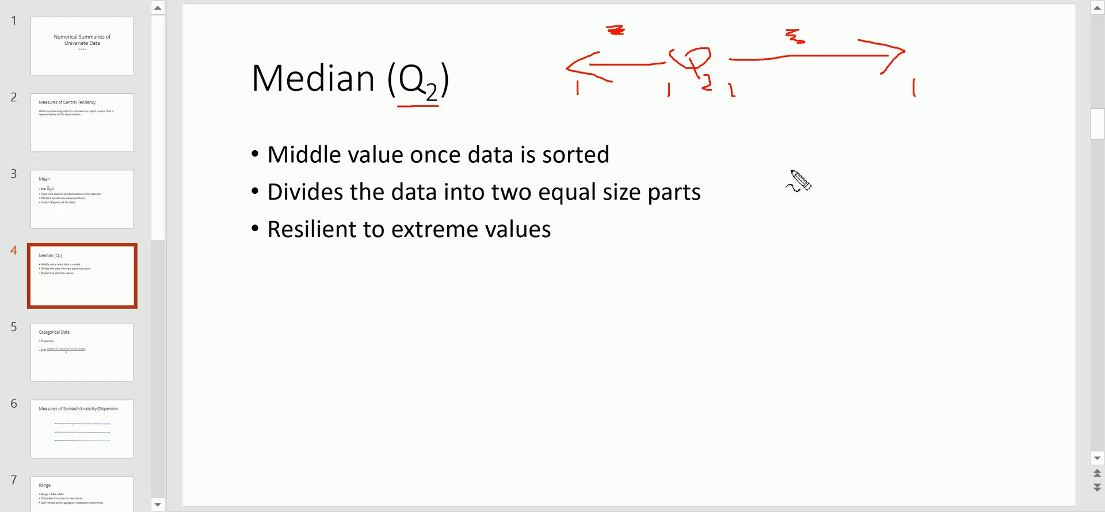
mouse_move(619, 219)
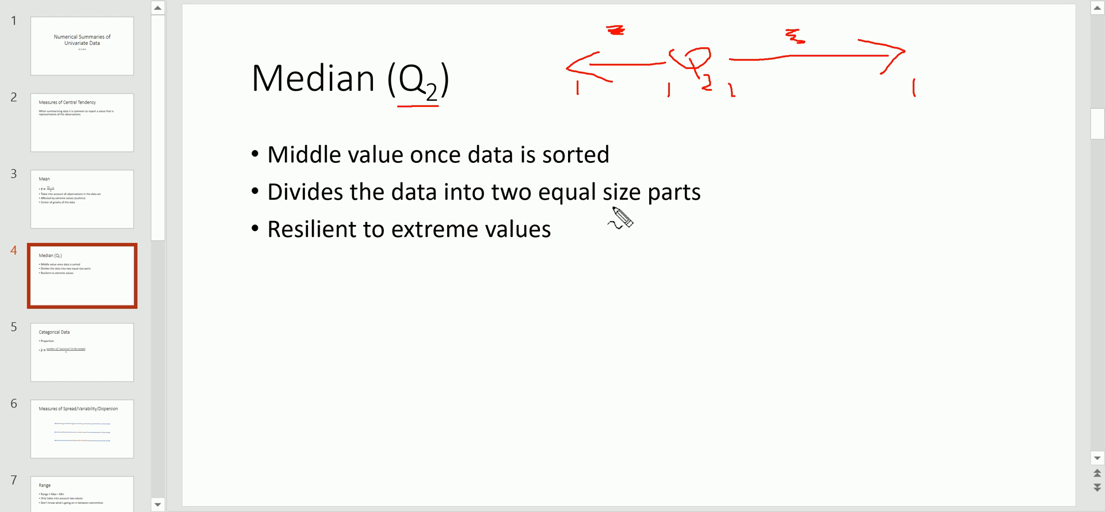
mouse_move(663, 219)
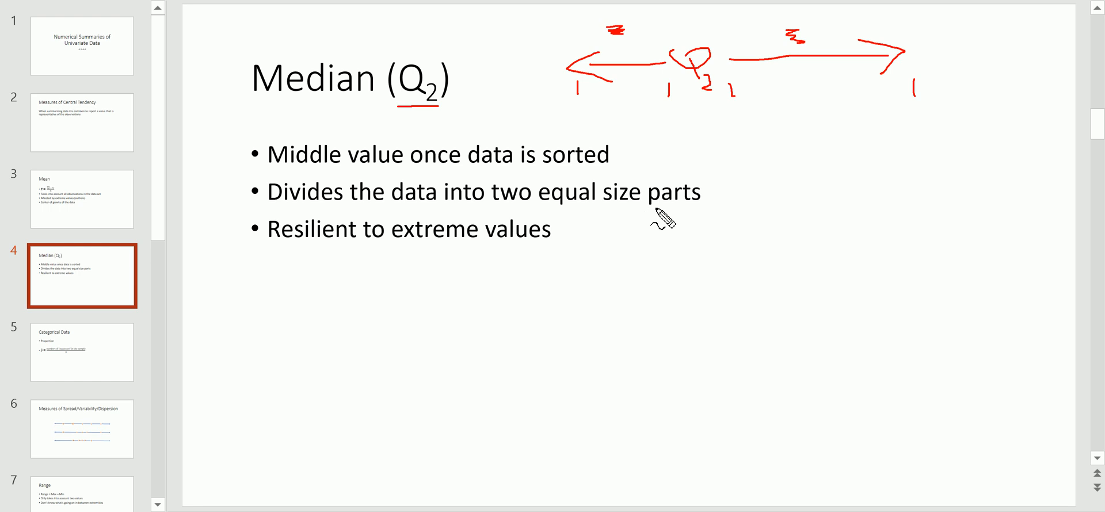
mouse_move(661, 219)
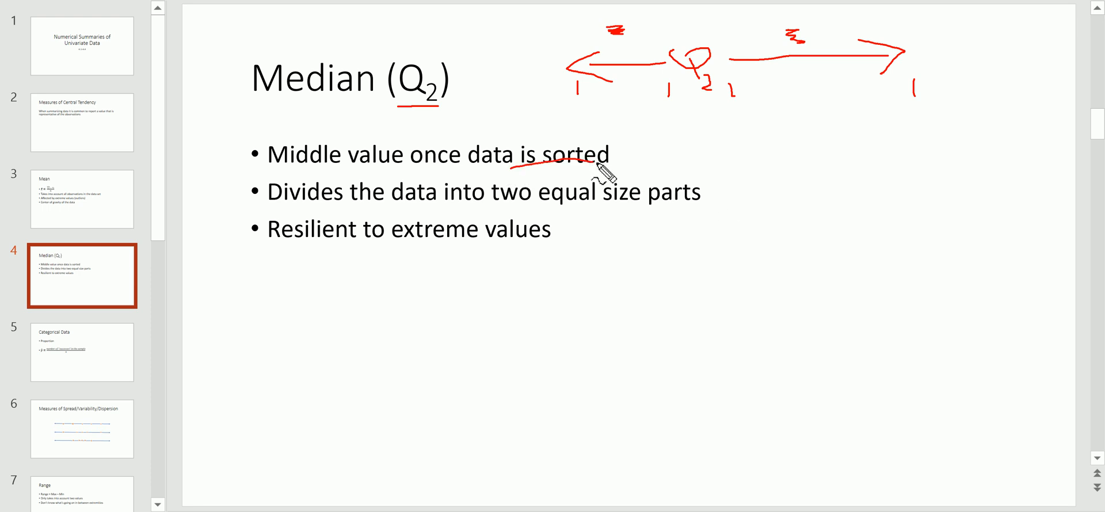
mouse_move(836, 208)
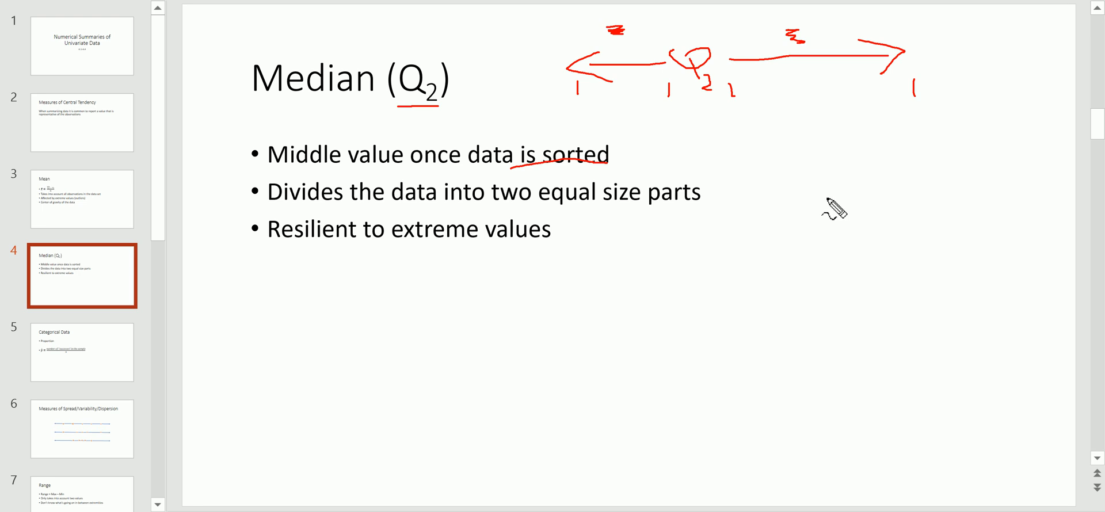
Step: Draw a vertical downward arrow right of the bullets with a short cross mark through it
drag(820, 180, 839, 312)
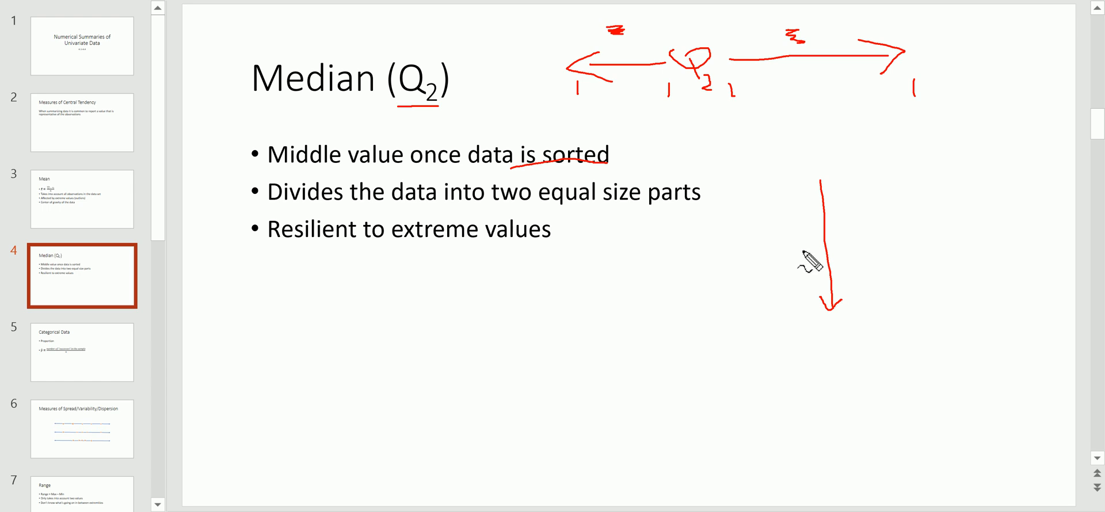
drag(804, 249, 843, 247)
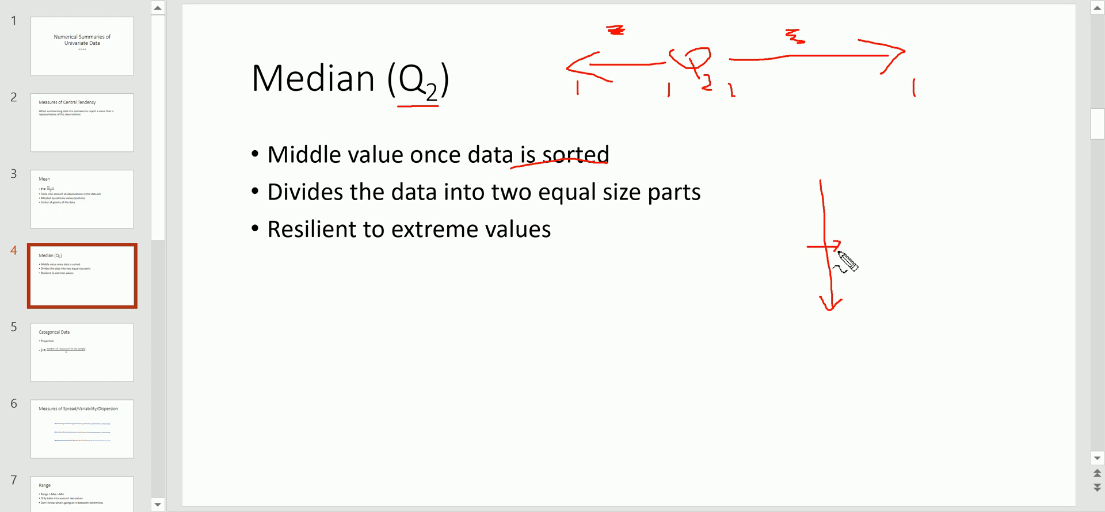
mouse_move(499, 299)
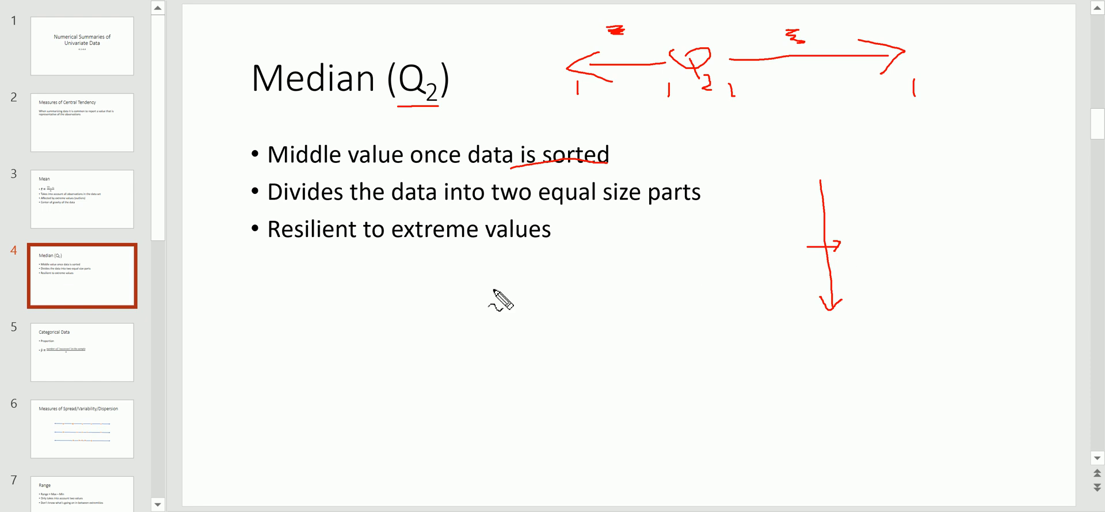
Step: Handwrite 'n=5' and 'n=6' in red below the bullet points
drag(506, 303, 578, 303)
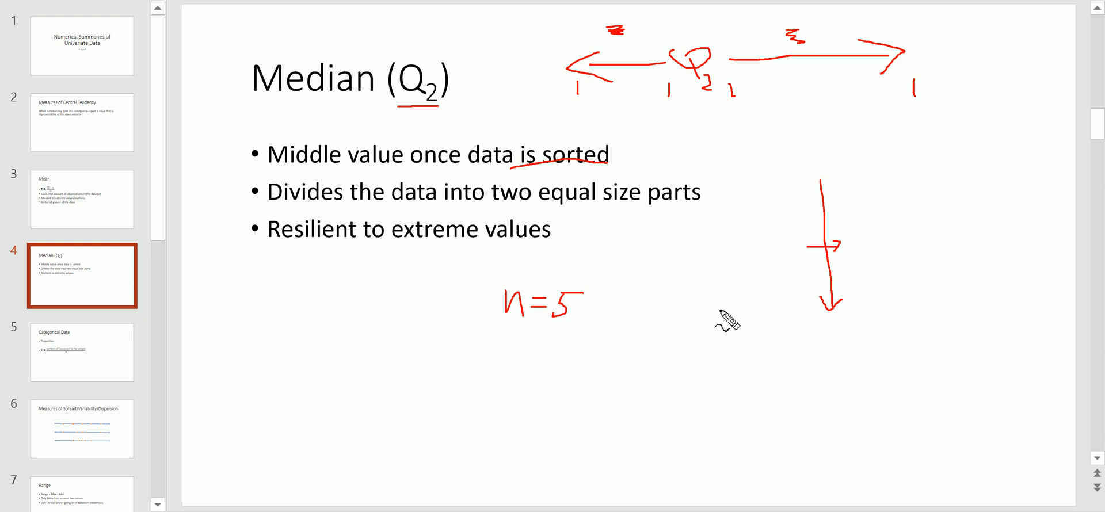
mouse_move(663, 338)
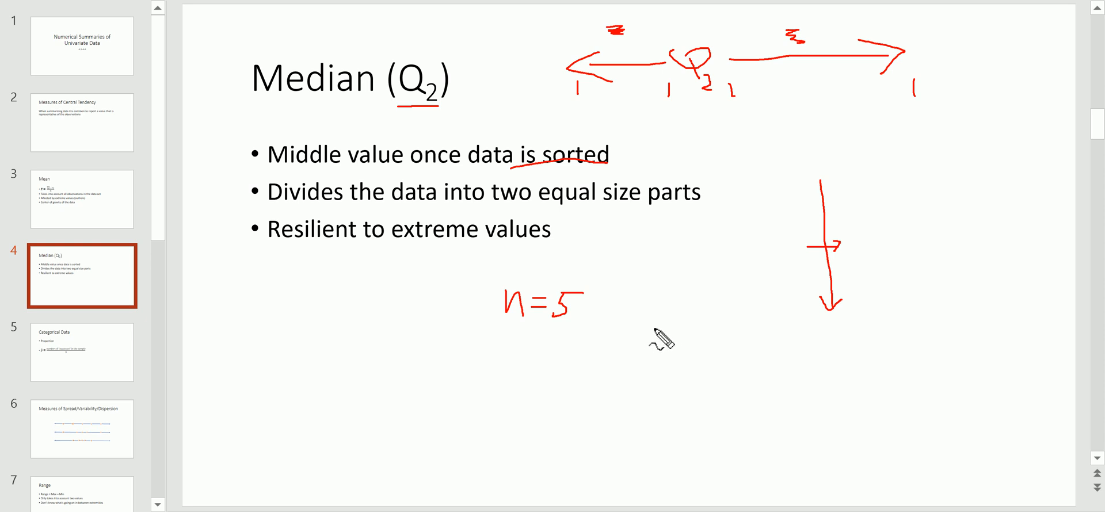
mouse_move(681, 337)
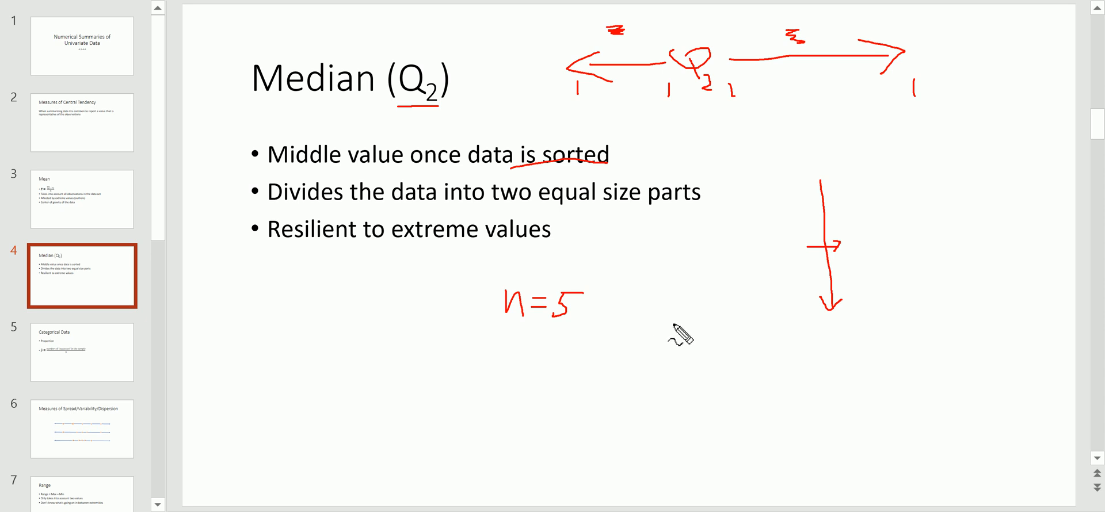
drag(504, 353, 578, 359)
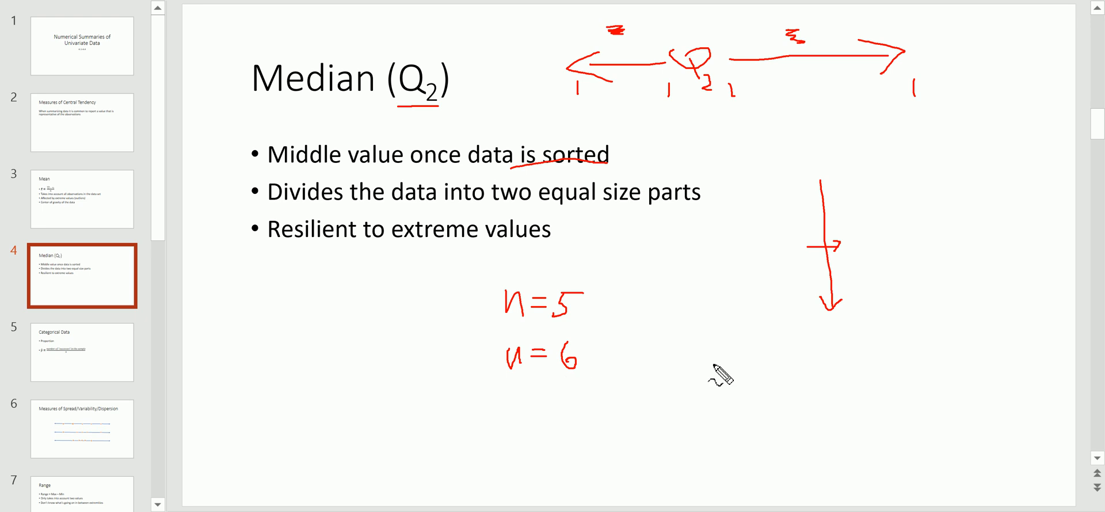
mouse_move(624, 293)
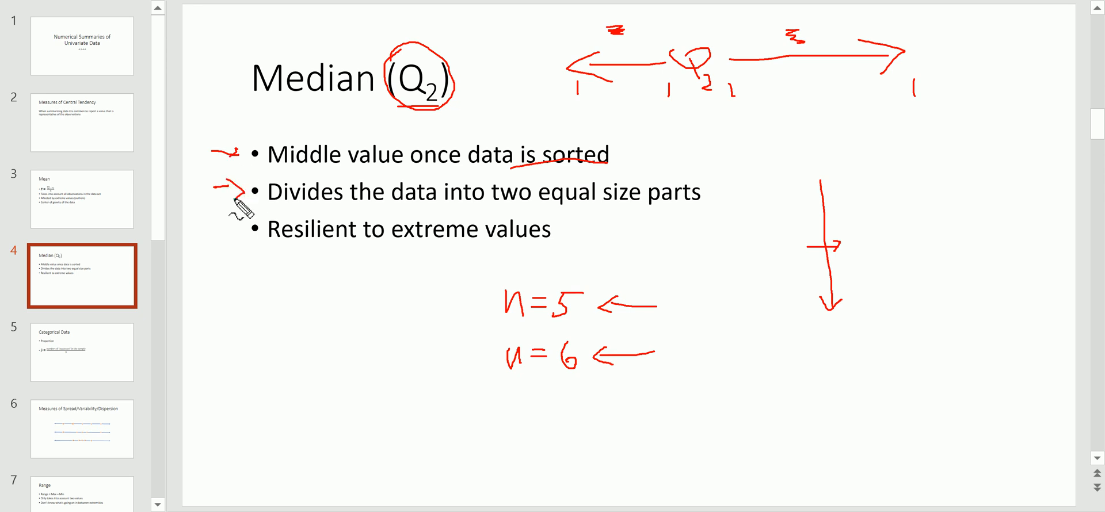
mouse_move(238, 210)
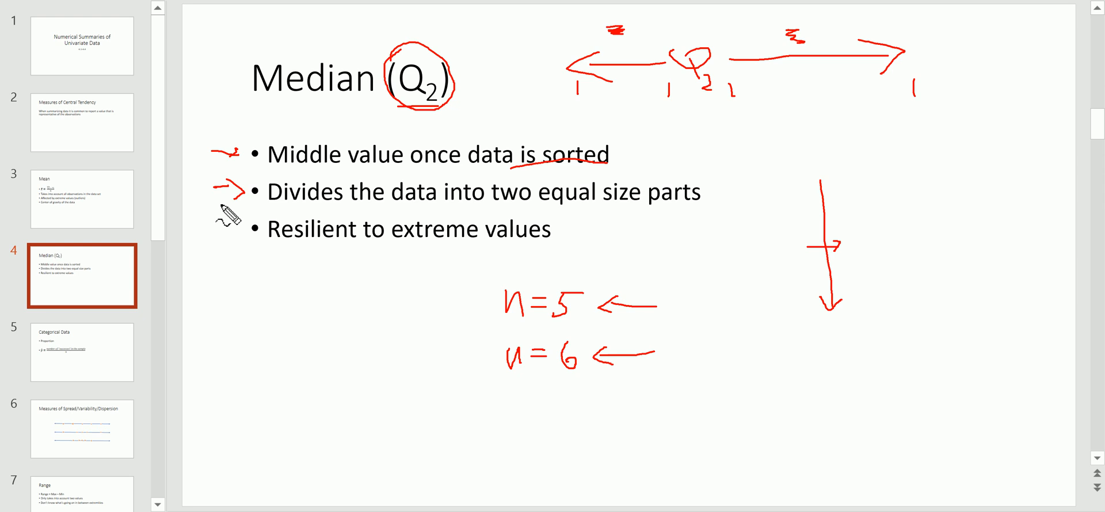
mouse_move(296, 134)
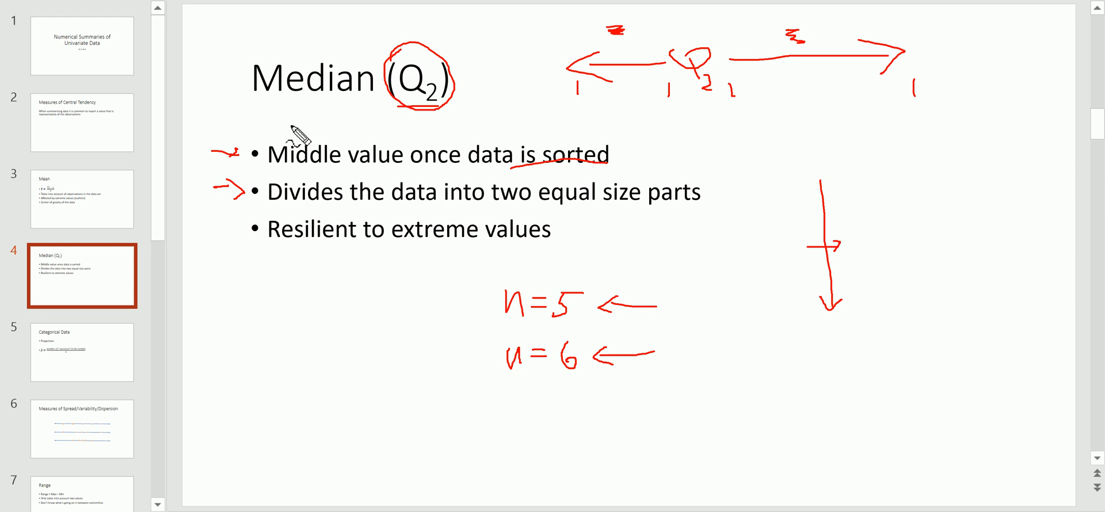
Step: Underline 'Median' in the title and the 'Resilient to extreme values' bullet in red
drag(247, 109, 384, 107)
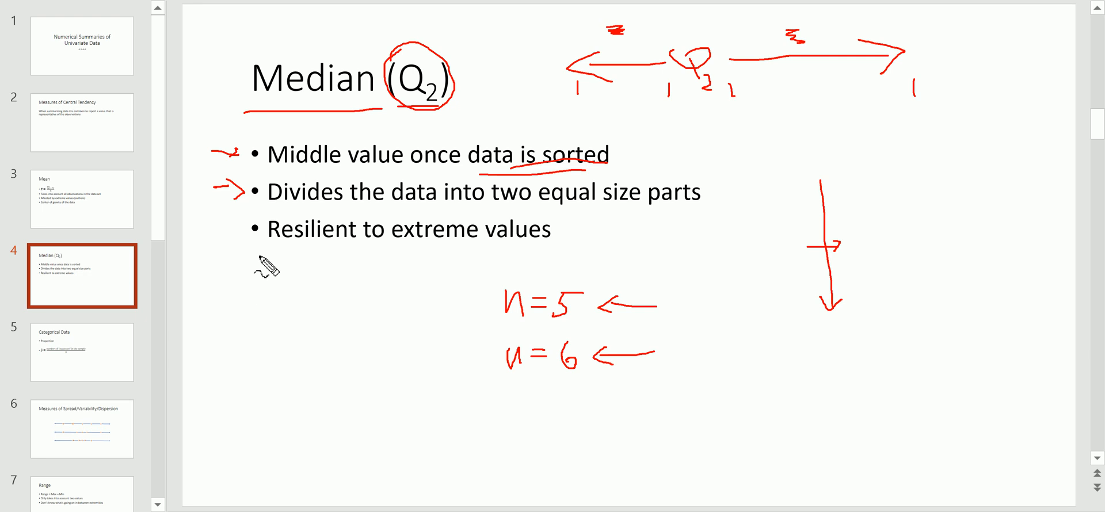
drag(253, 247, 398, 249)
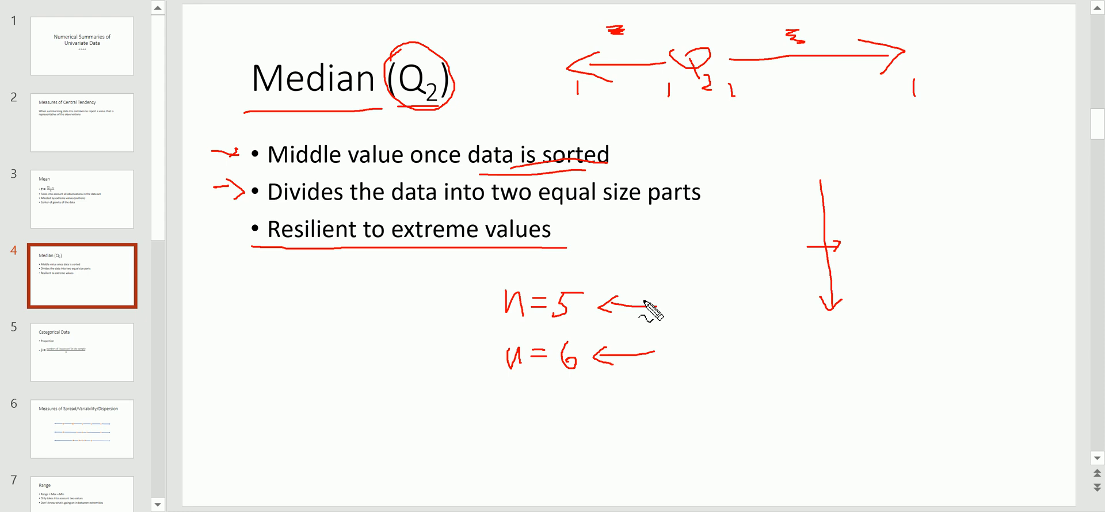
mouse_move(259, 362)
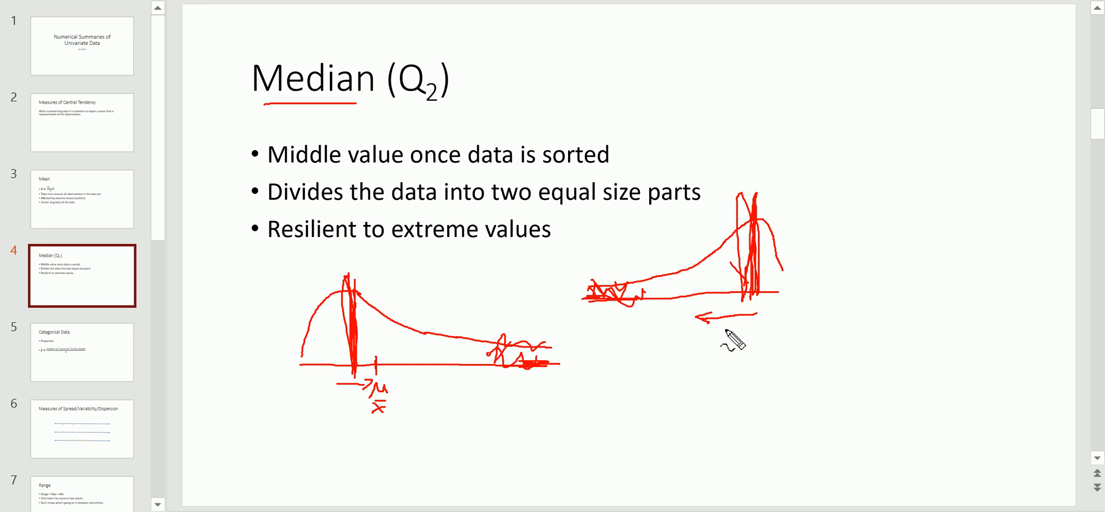
mouse_move(712, 345)
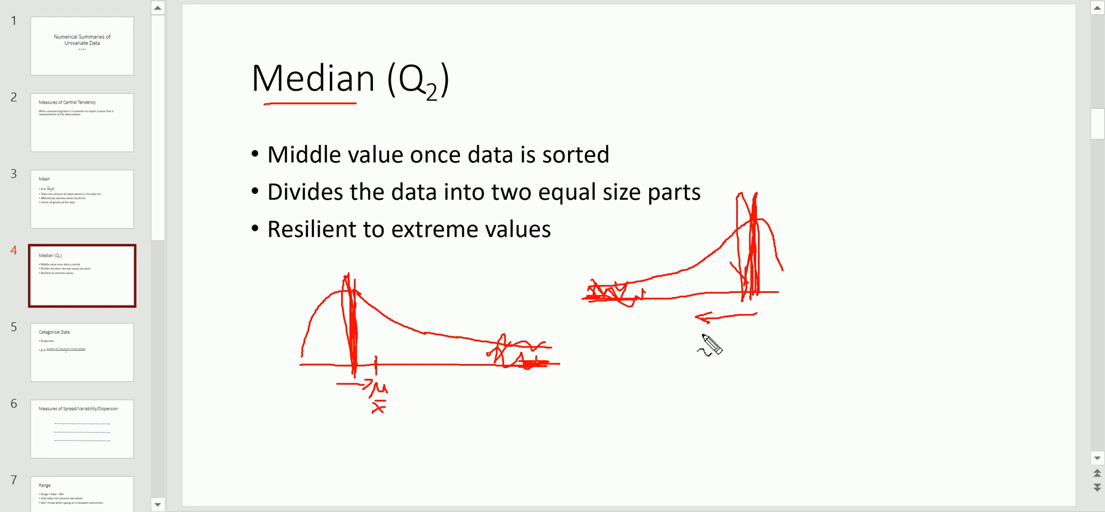
mouse_move(694, 360)
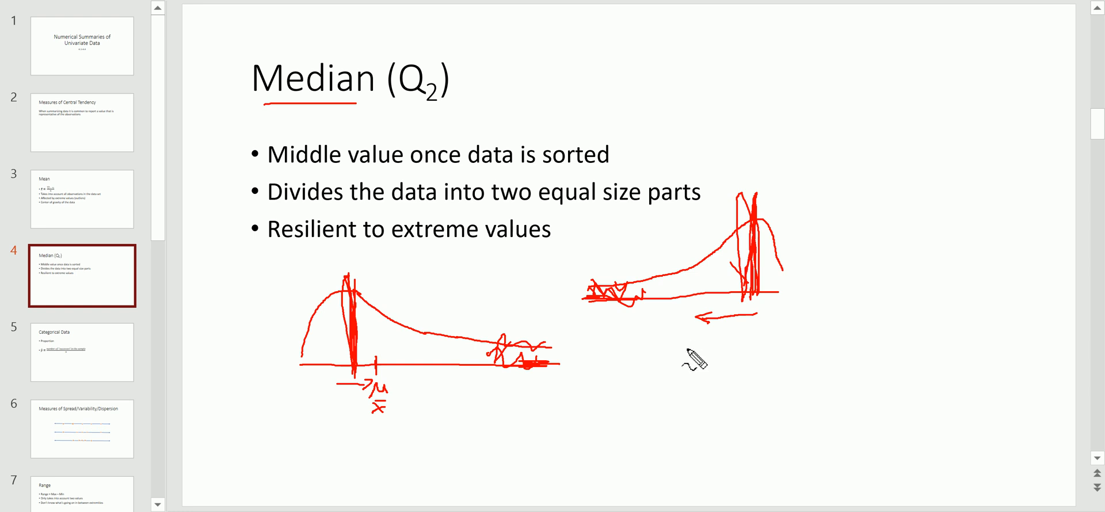
mouse_move(693, 360)
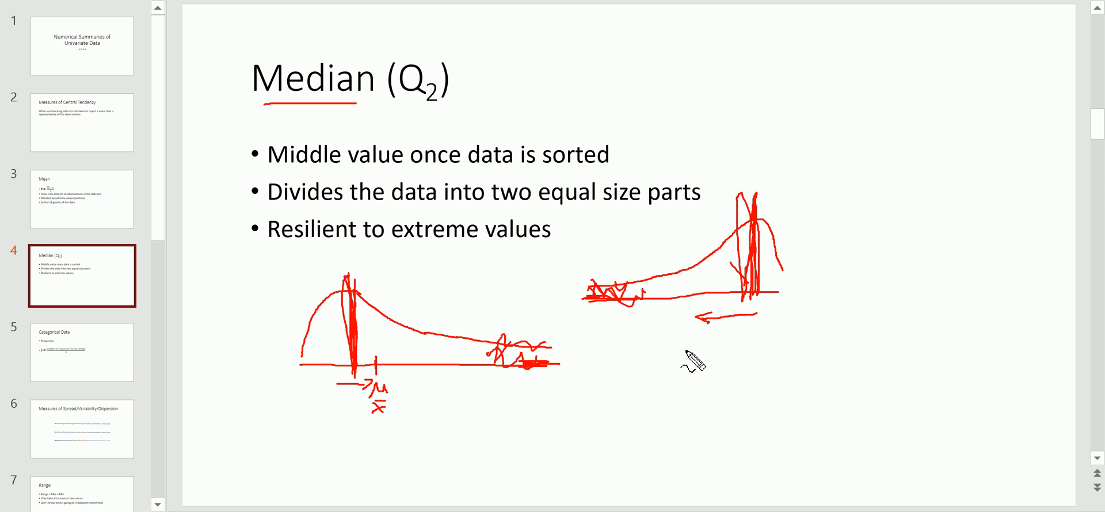
mouse_move(539, 352)
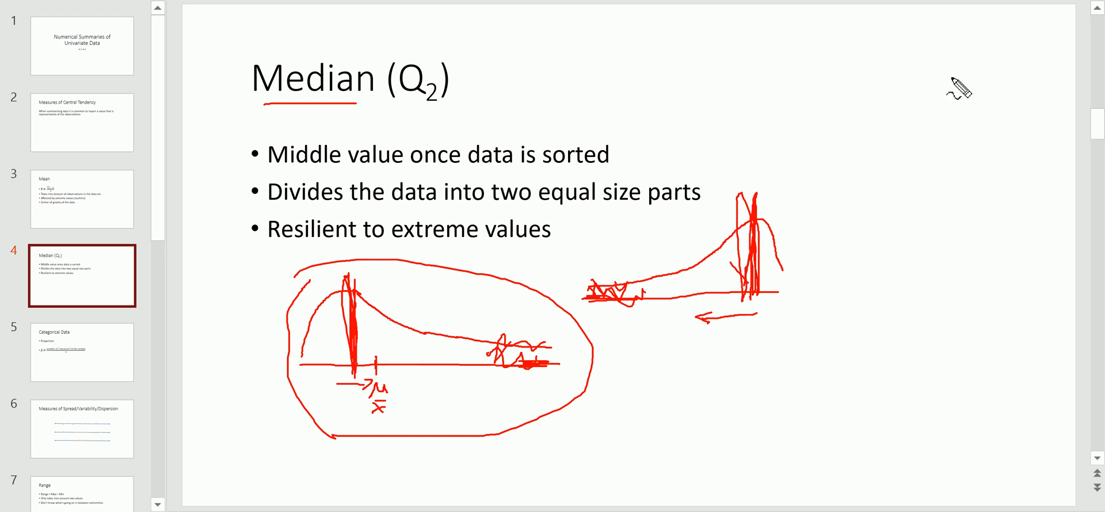
Step: Draw a symmetric bell curve in red near the slide's top right
drag(733, 113, 973, 113)
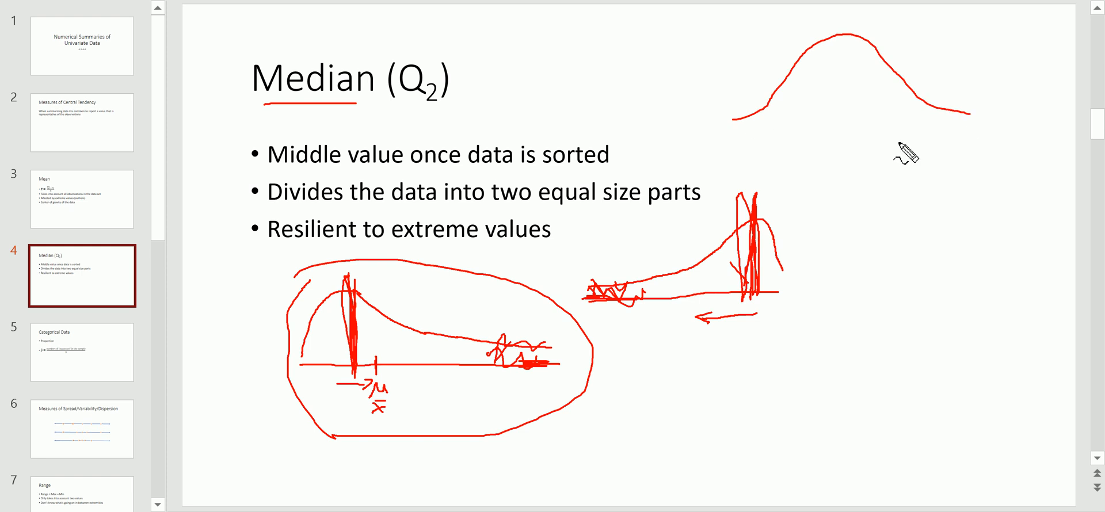